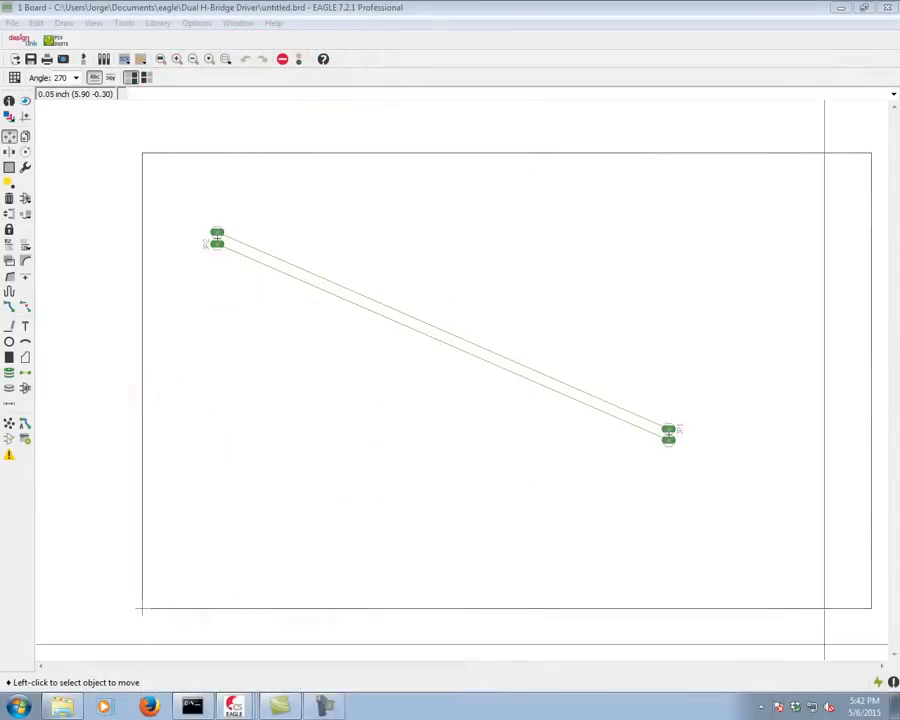
mouse_move(524, 467)
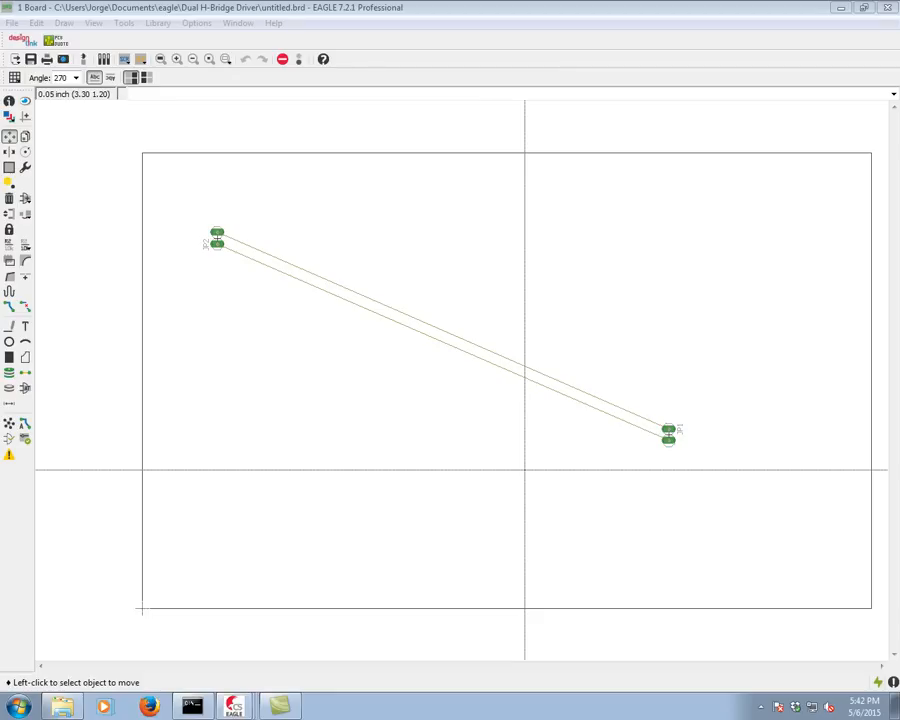
mouse_move(465, 375)
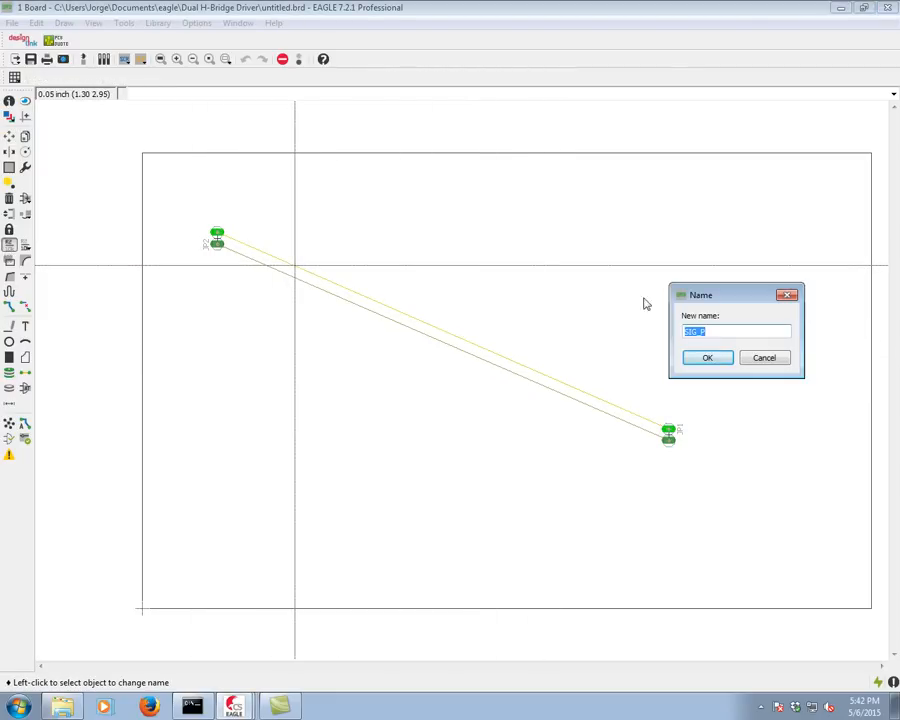
Confirm the names SIG_P and SIG_N for the two connector airwire signals
click(707, 357)
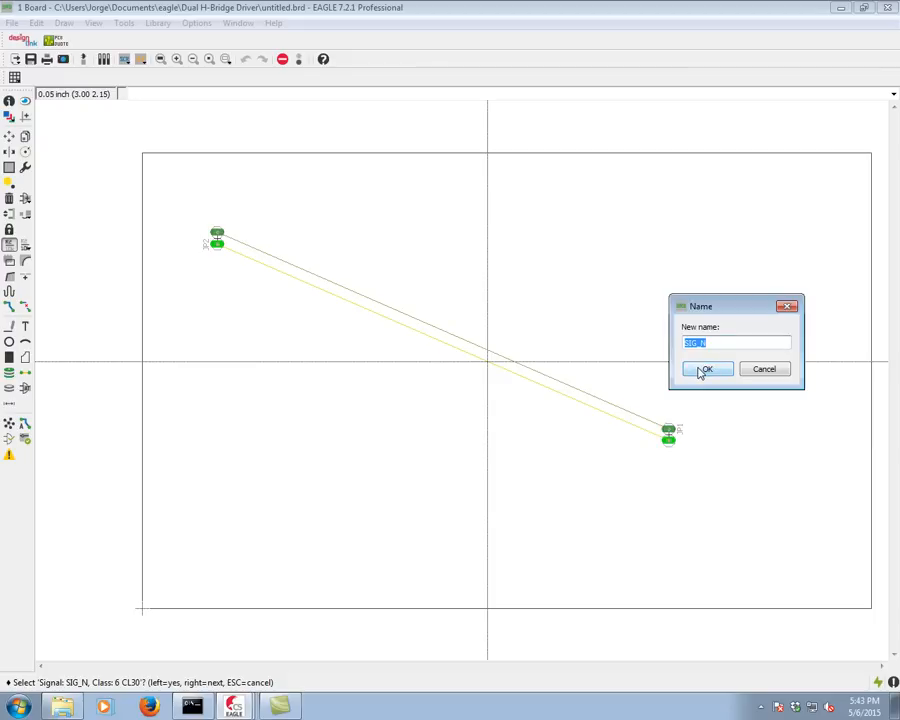
click(706, 369)
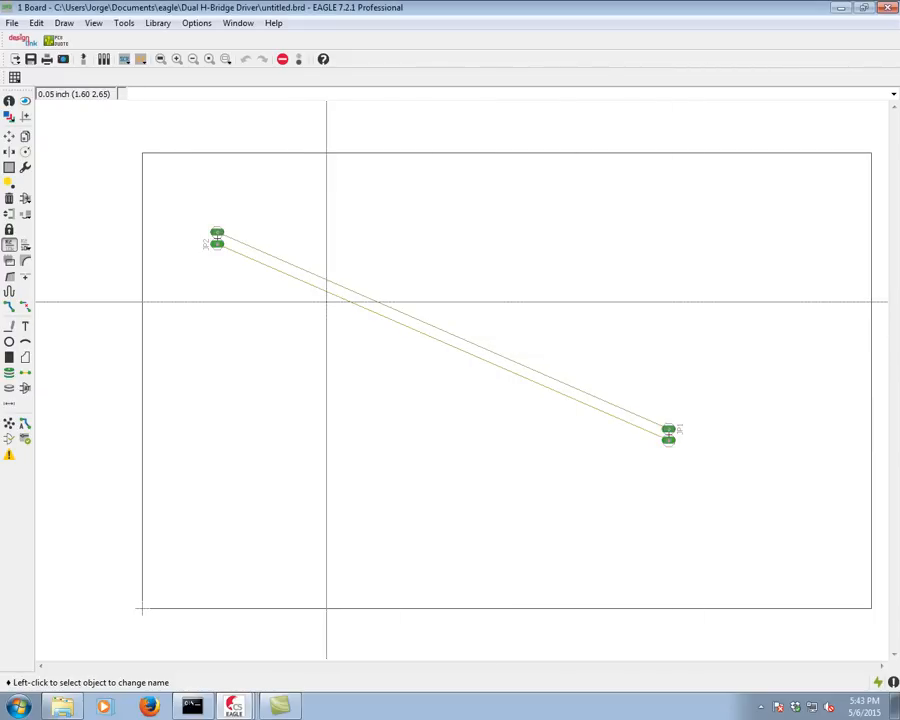
Route the SIG_P/SIG_N pair on the bottom layer from JP2, placing the first bend
click(9, 308)
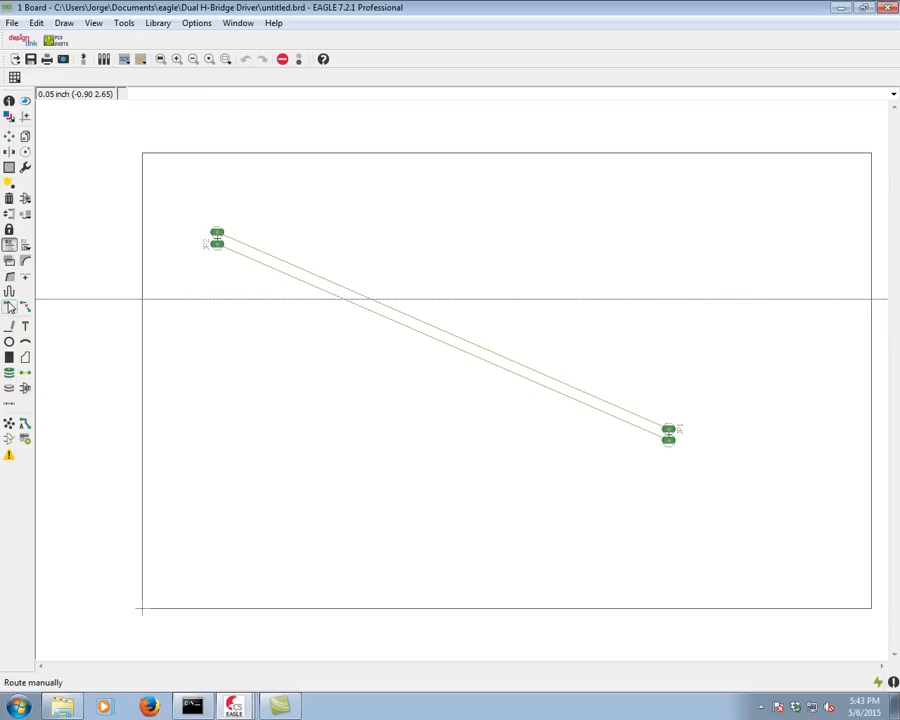
click(9, 307)
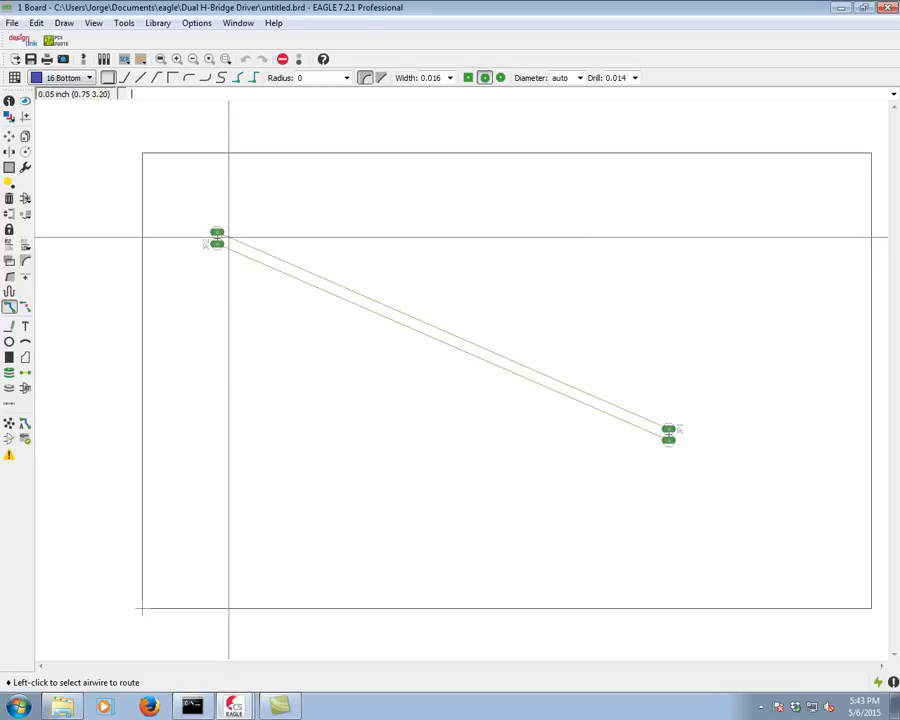
click(218, 240)
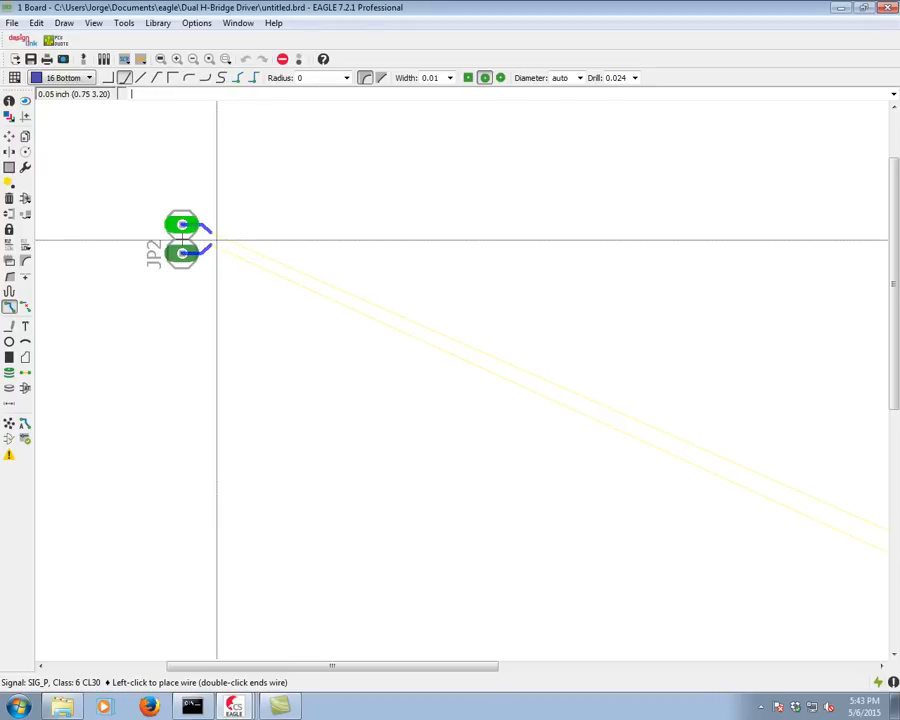
click(430, 248)
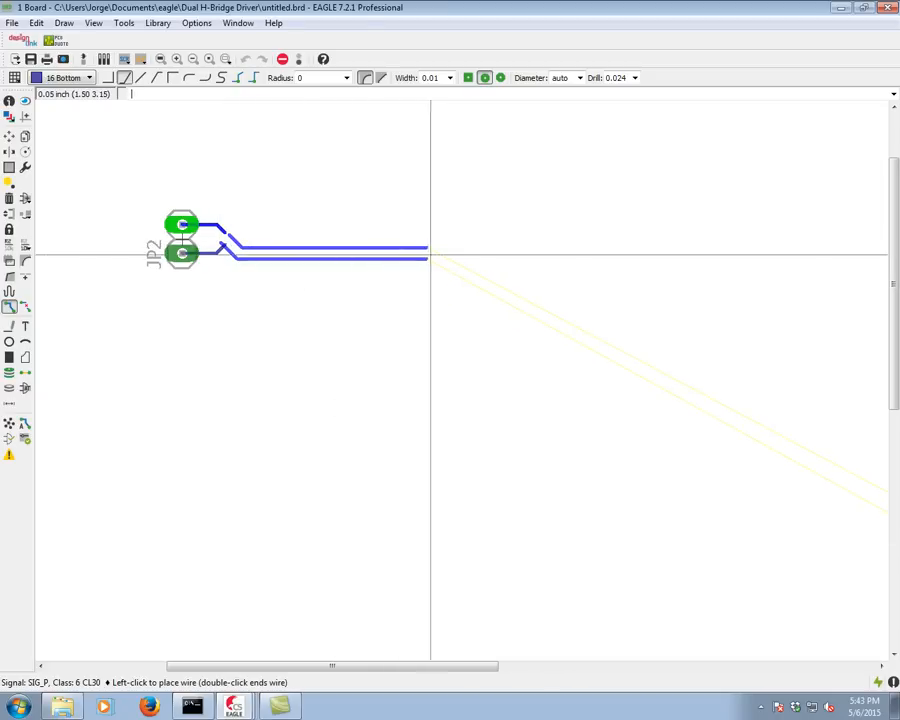
scroll(down, 3)
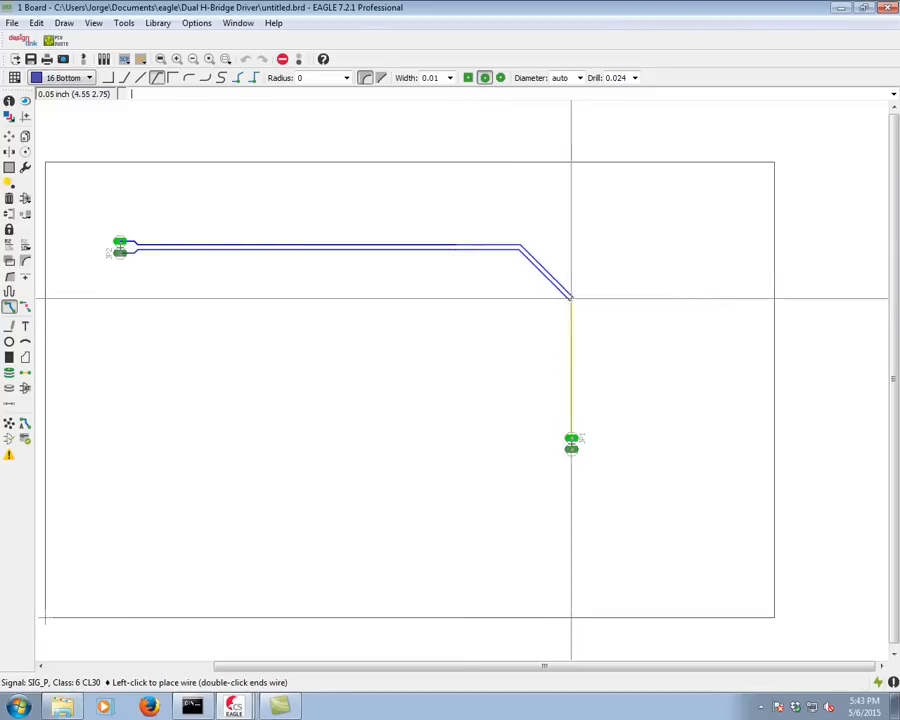
mouse_move(640, 325)
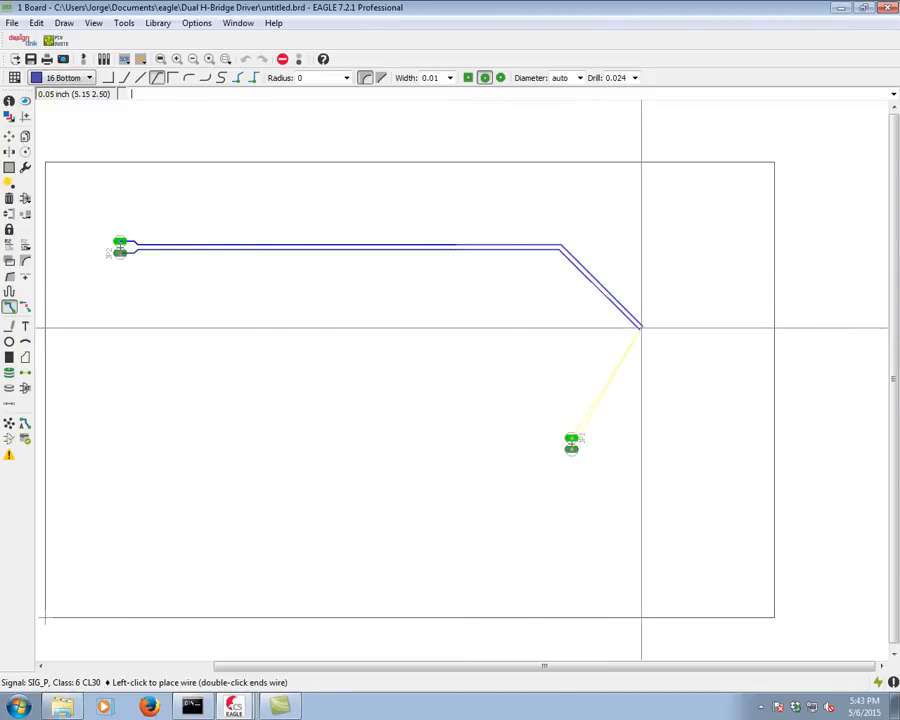
mouse_move(678, 345)
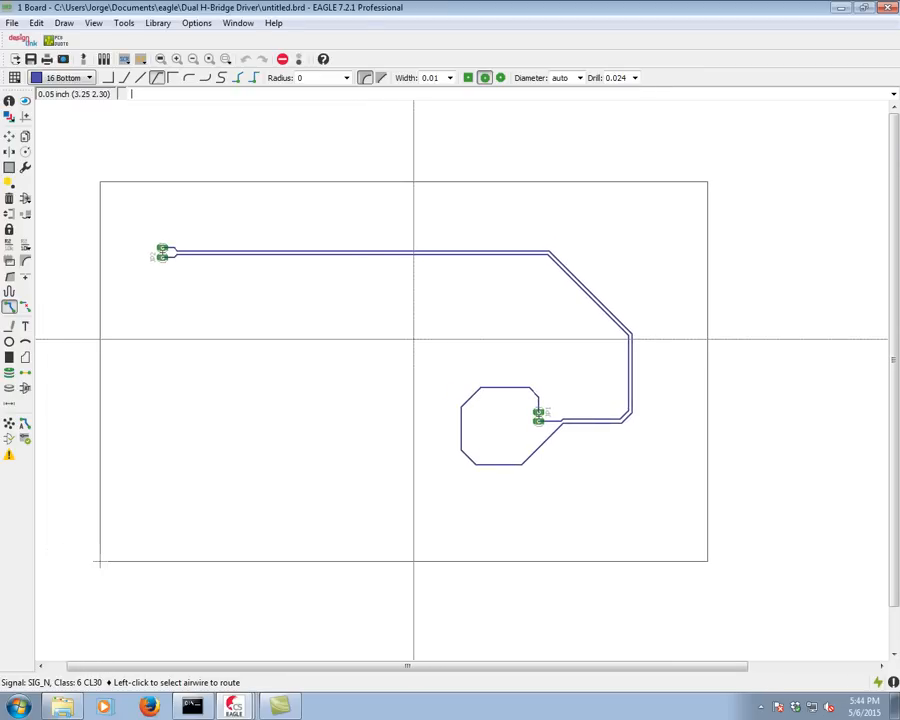
Select the Meander tool for length-matching the pair
click(10, 295)
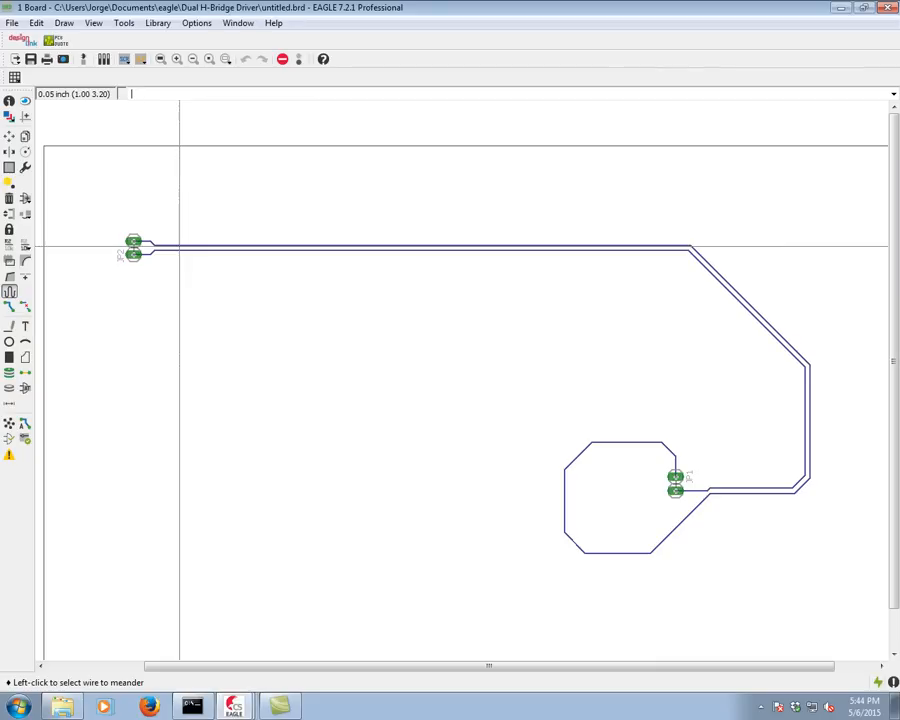
mouse_move(168, 244)
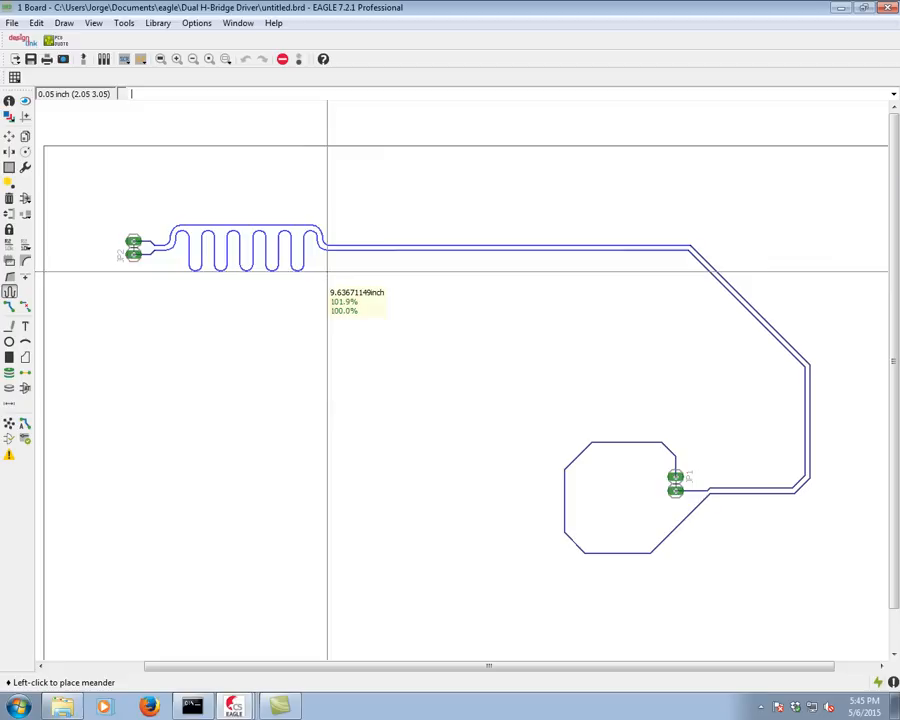
mouse_move(403, 245)
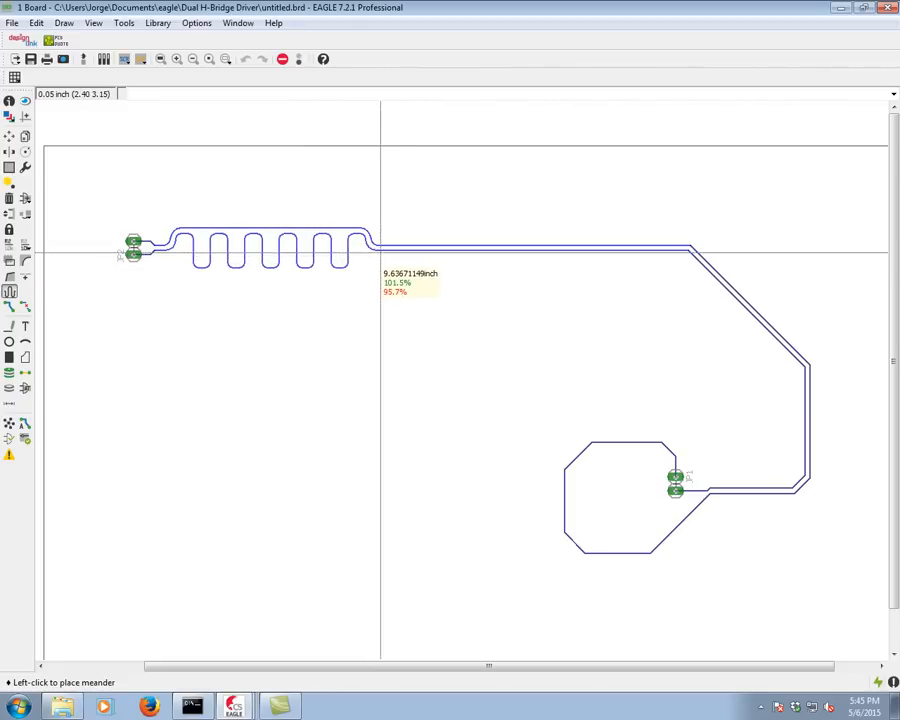
mouse_move(413, 245)
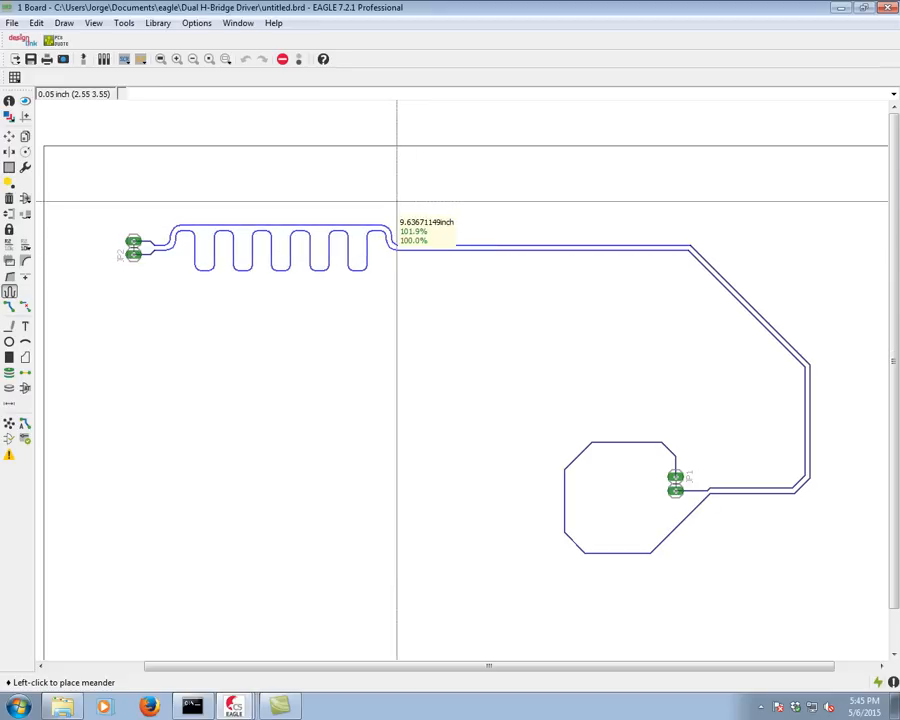
mouse_move(450, 245)
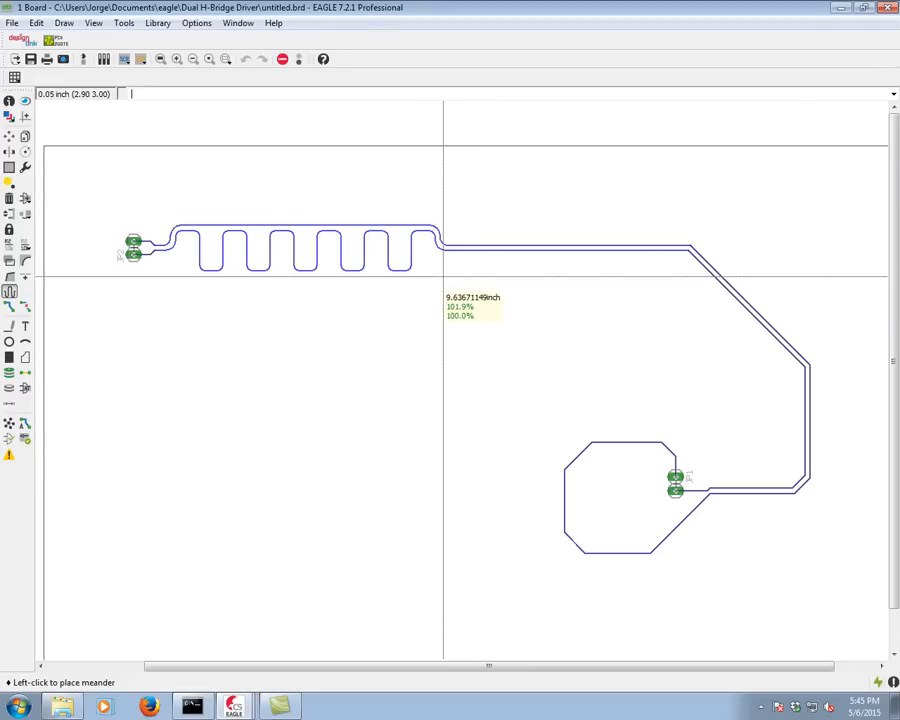
mouse_move(430, 245)
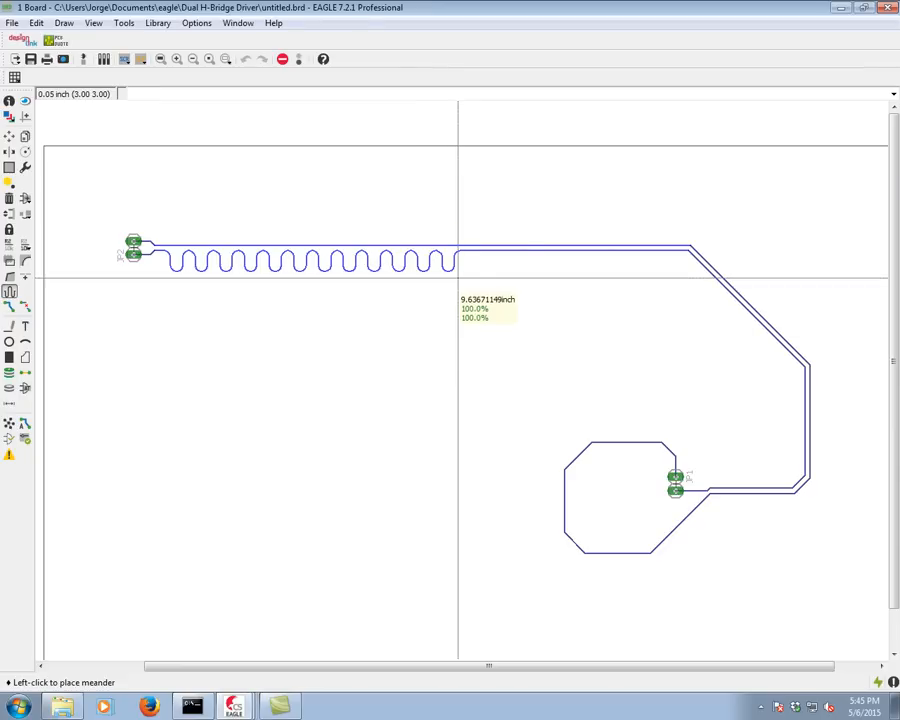
mouse_move(473, 258)
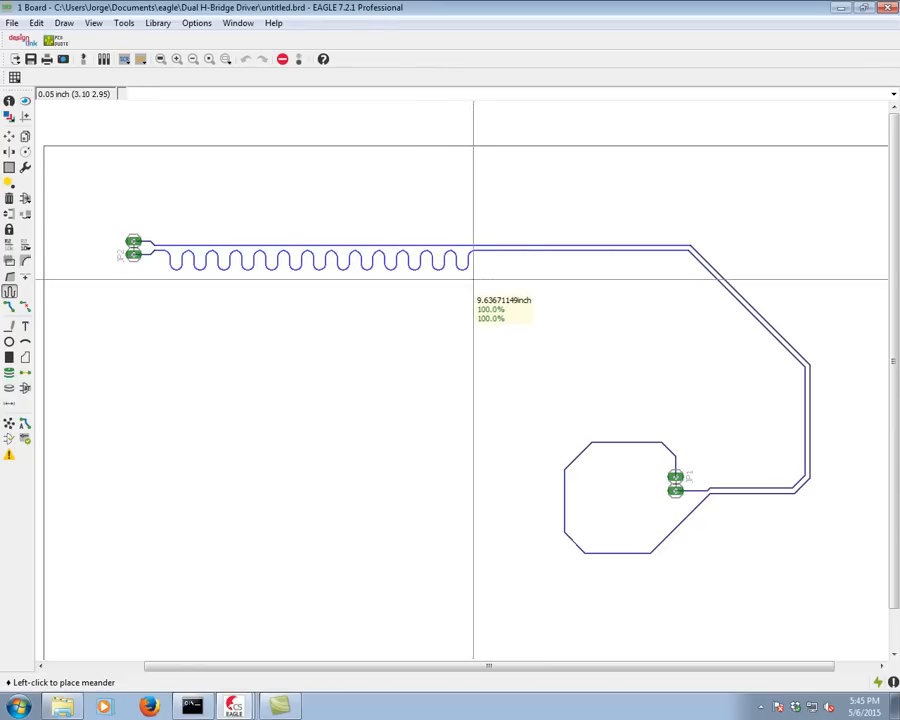
mouse_move(455, 252)
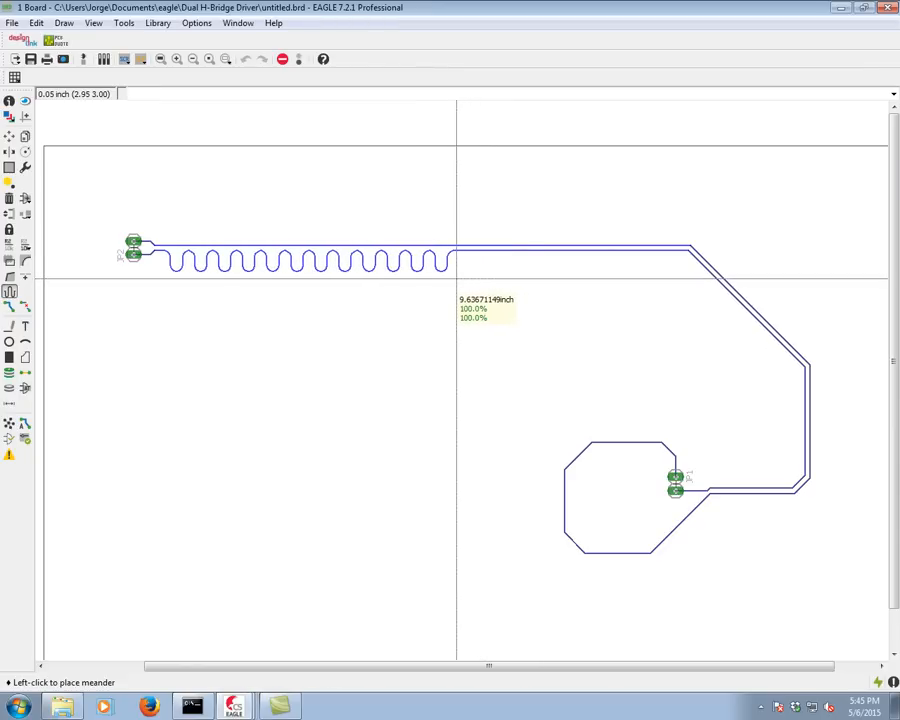
mouse_move(450, 260)
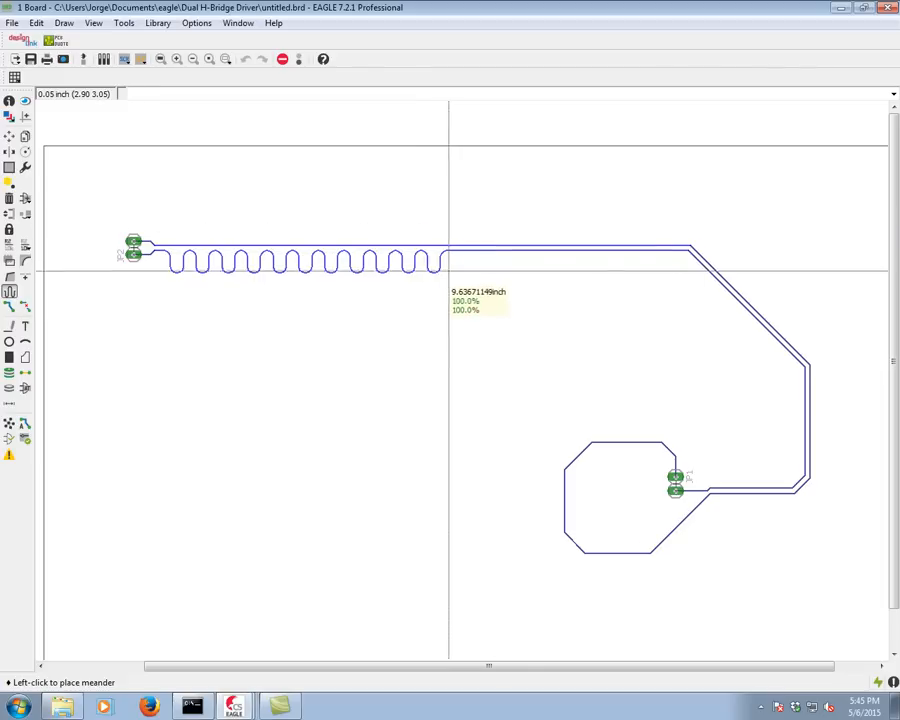
mouse_move(478, 263)
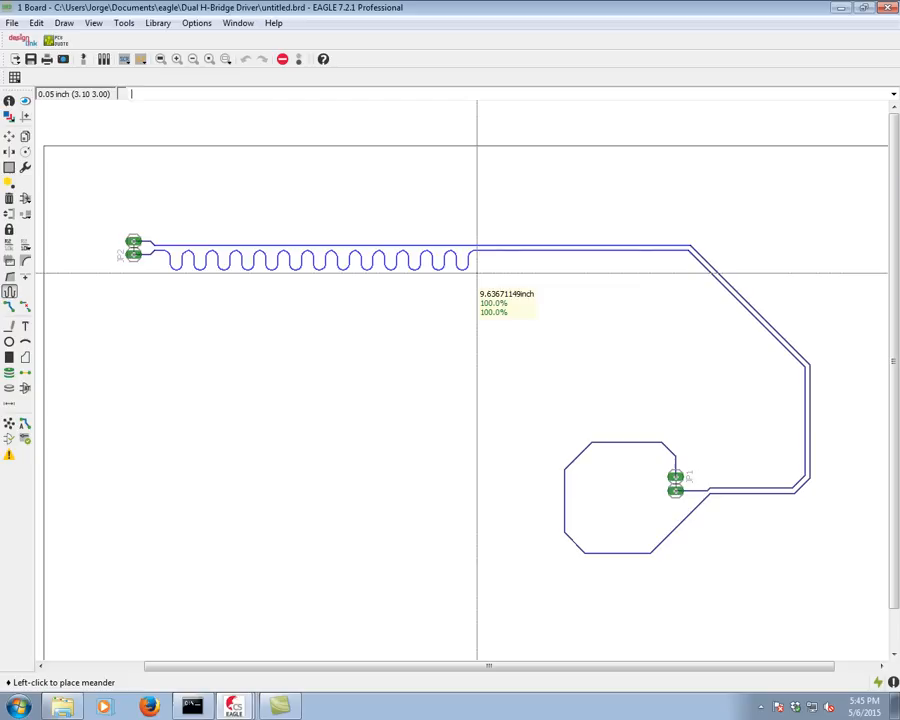
Enter 10 as the meander target length for the trace pair
text(10inch)
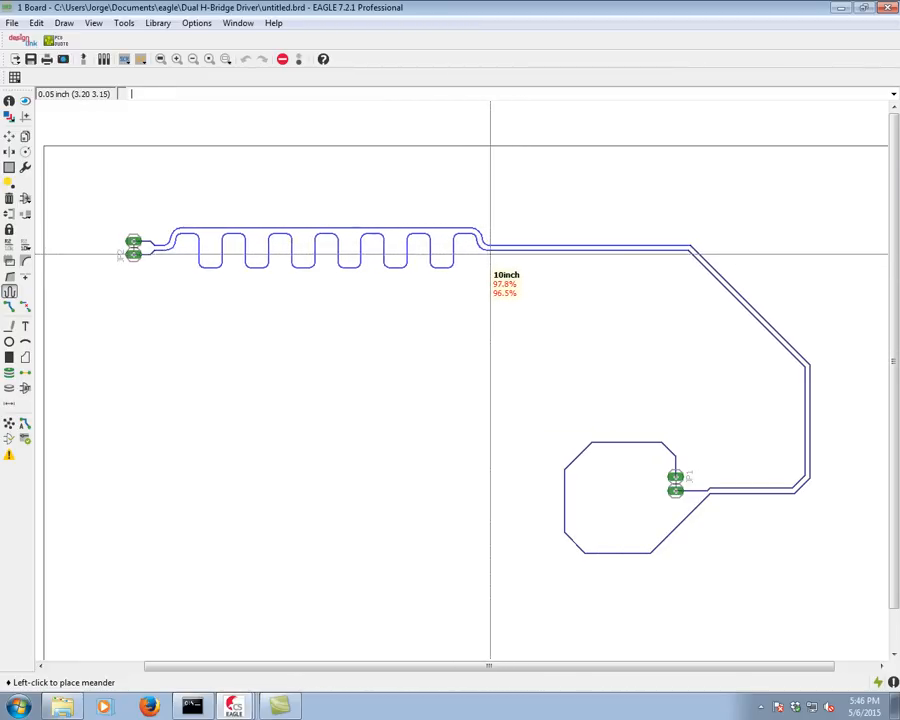
mouse_move(578, 243)
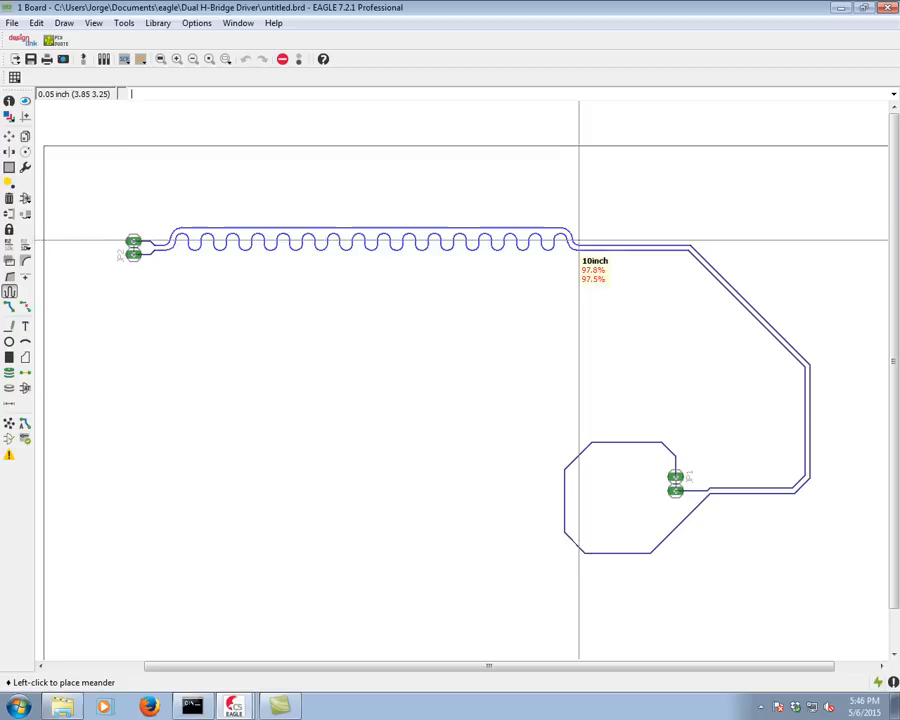
mouse_move(643, 252)
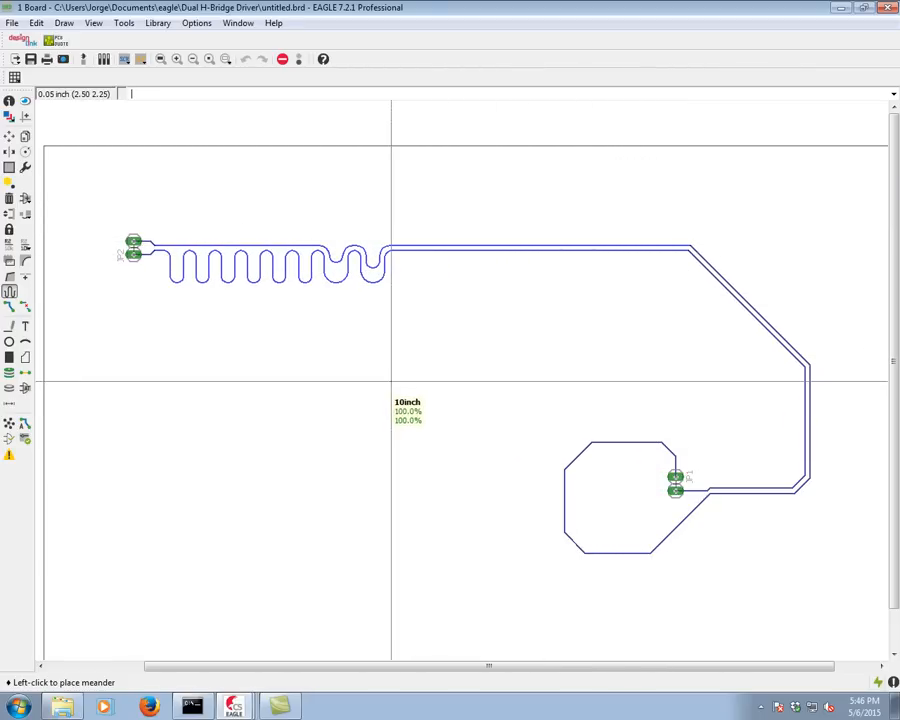
mouse_move(430, 270)
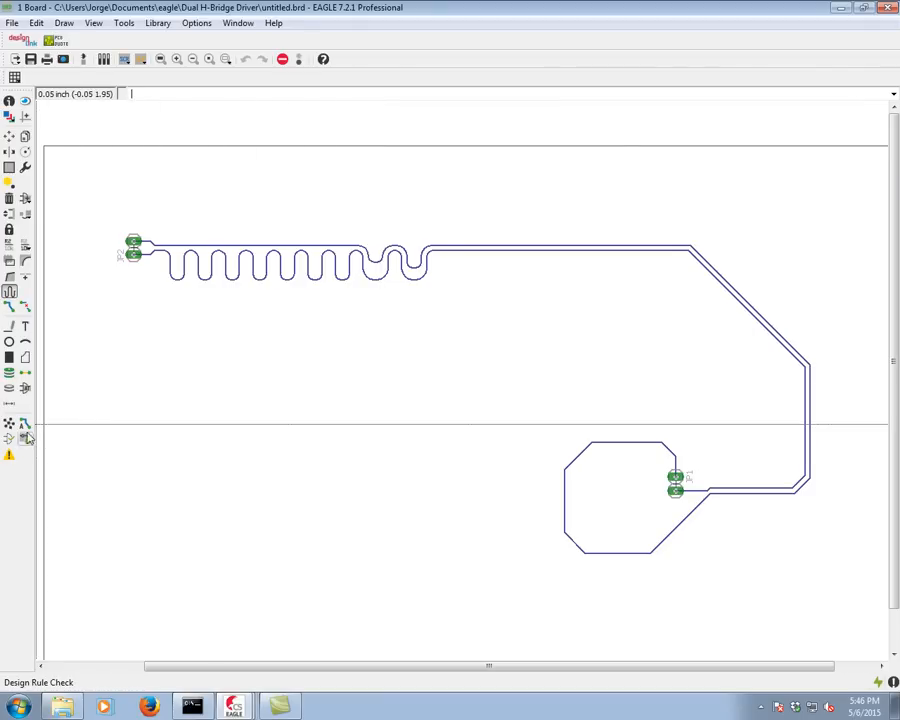
click(25, 425)
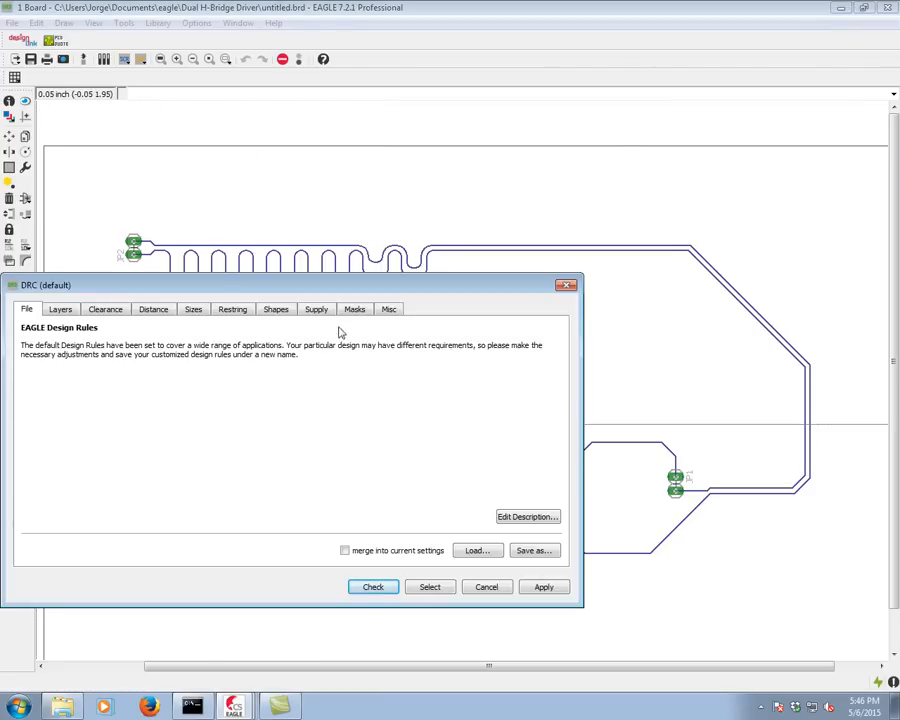
click(388, 308)
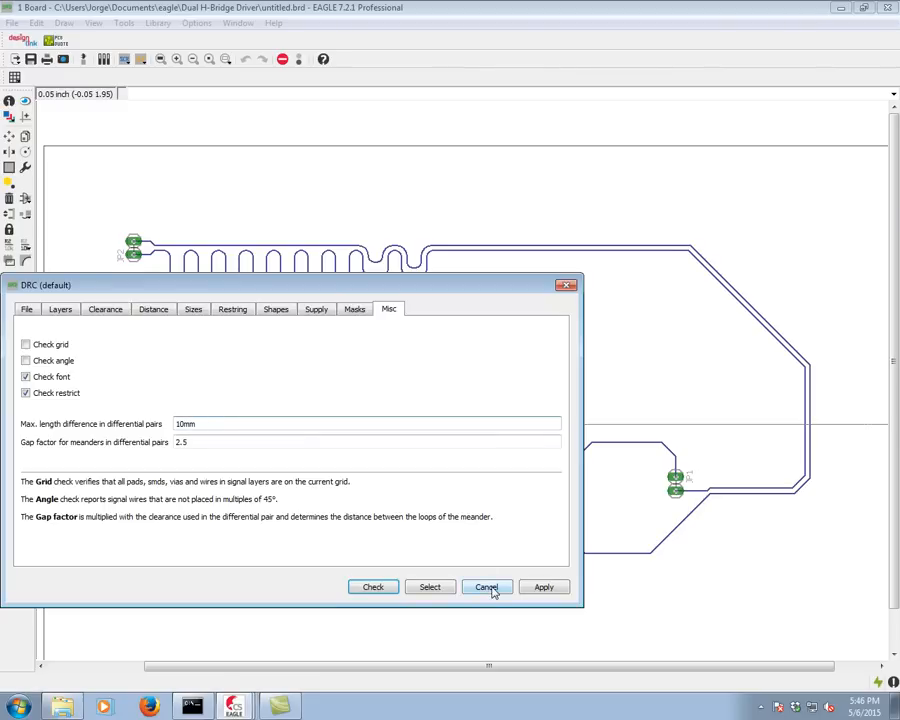
click(486, 587)
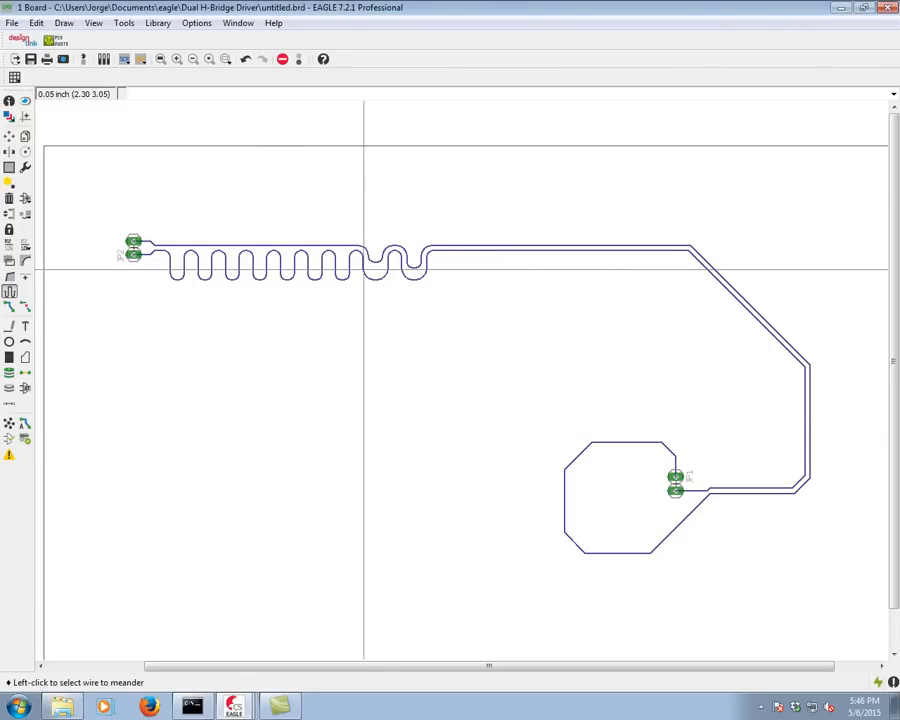
mouse_move(363, 270)
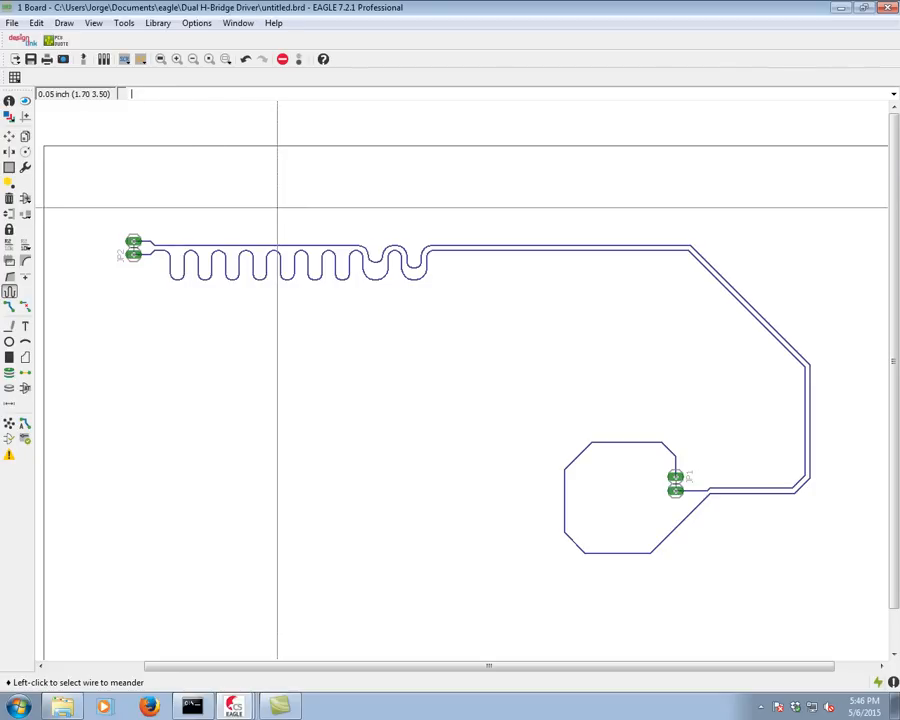
mouse_move(120, 255)
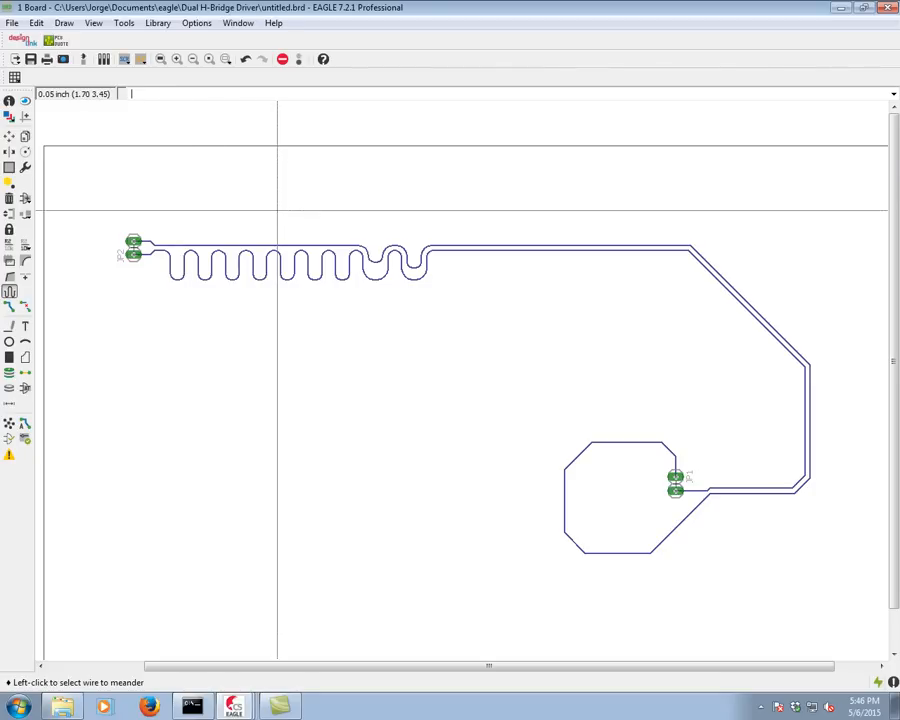